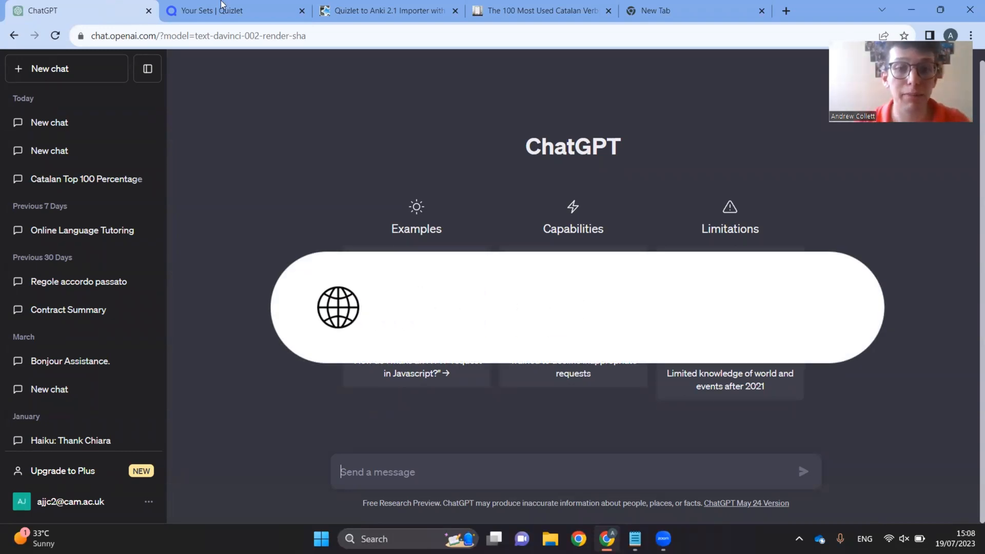
mouse_move(227, 10)
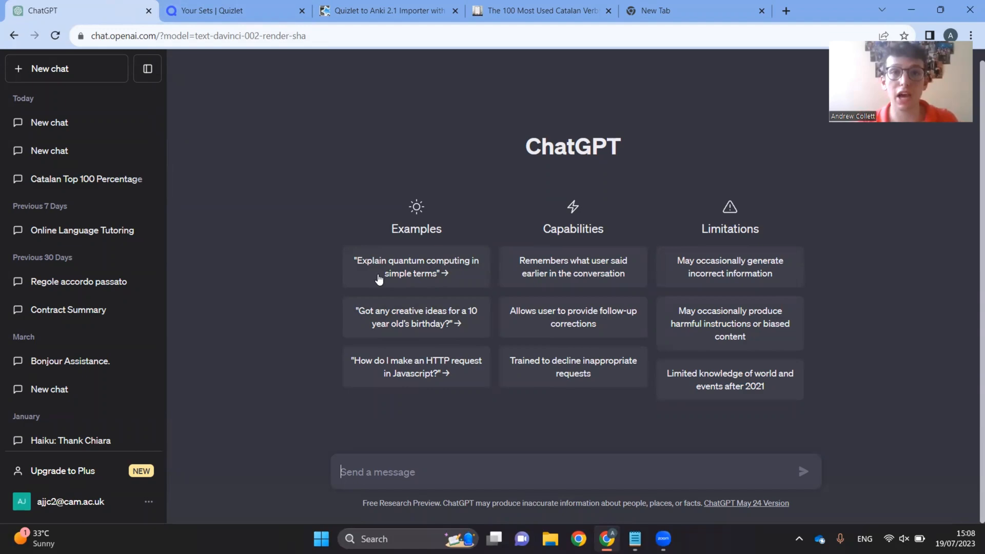
Switch to the languageposters.com page listing the 100 most used Catalan verbs.
click(540, 11)
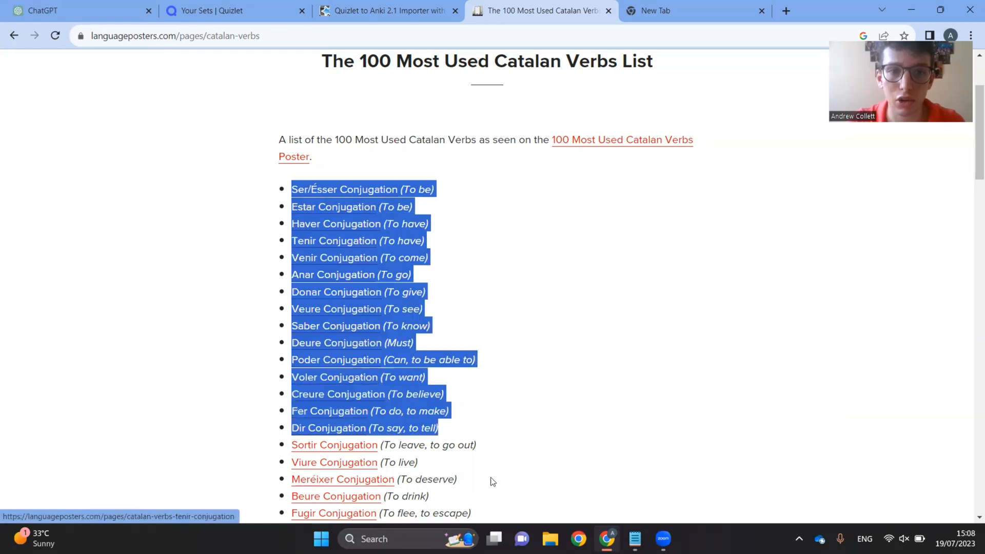
Send ChatGPT the Notepad-drafted prompt to drop 'conjugation' and brackets from the verb list.
scroll(down, 3)
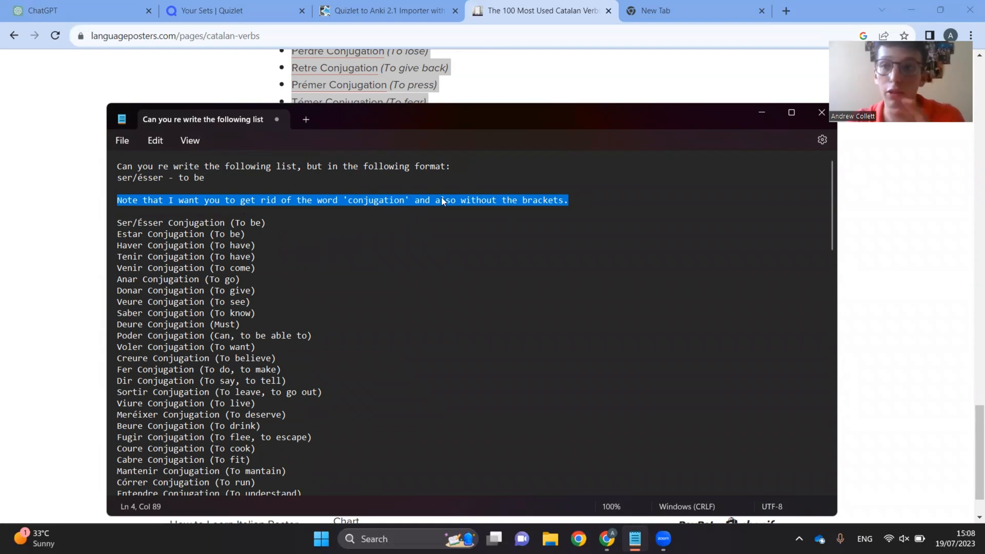
click(255, 257)
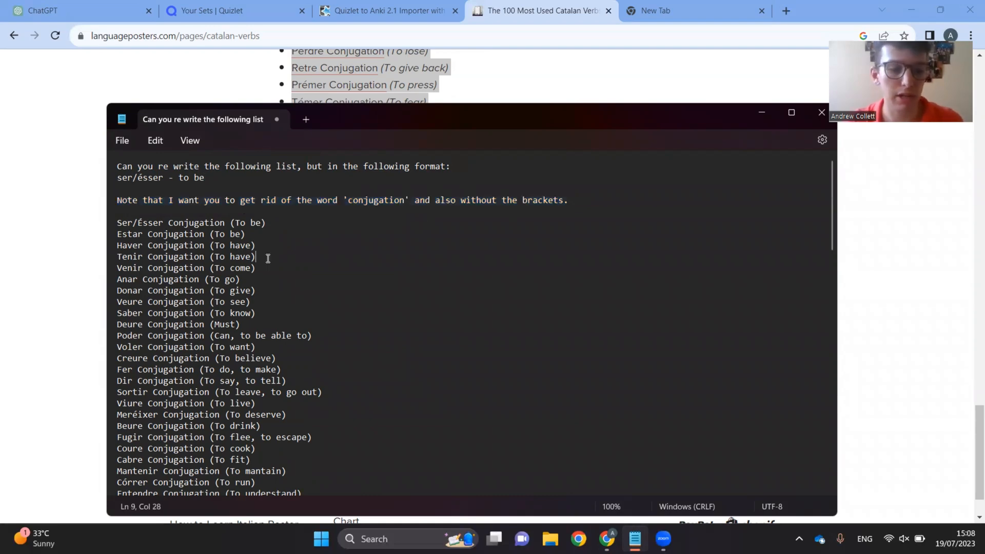
click(75, 10)
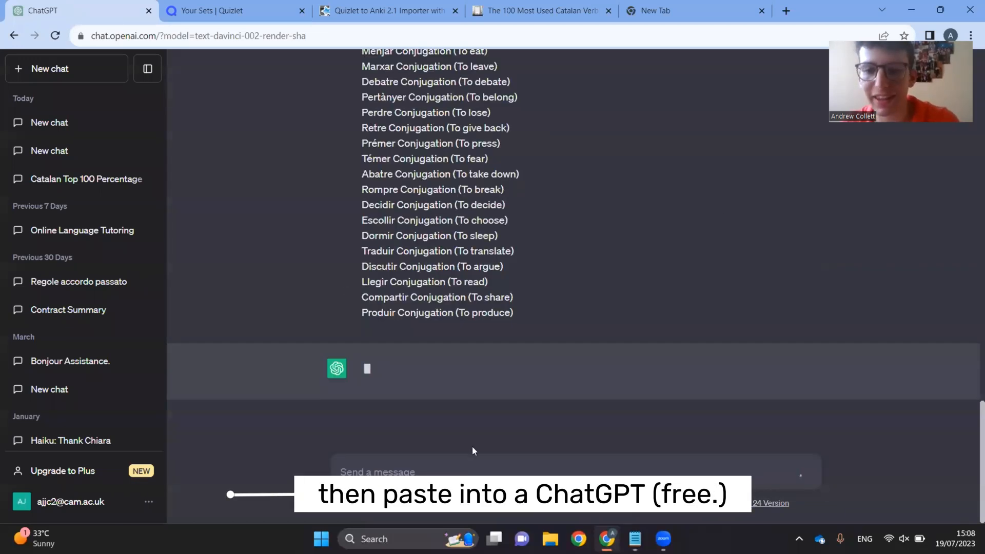
click(207, 11)
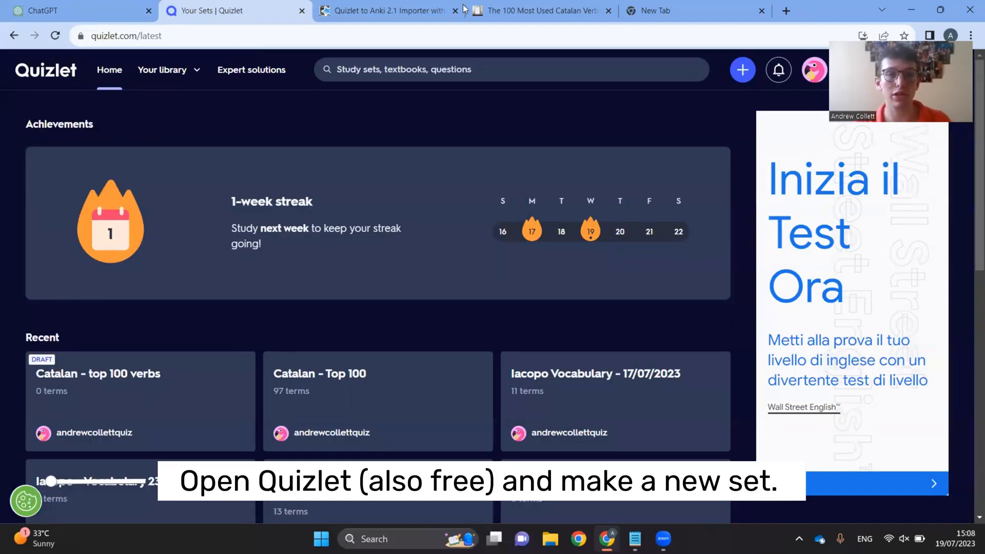
Create a new Quizlet study set, then check ChatGPT's reformatted reply before returning to Import.
click(741, 70)
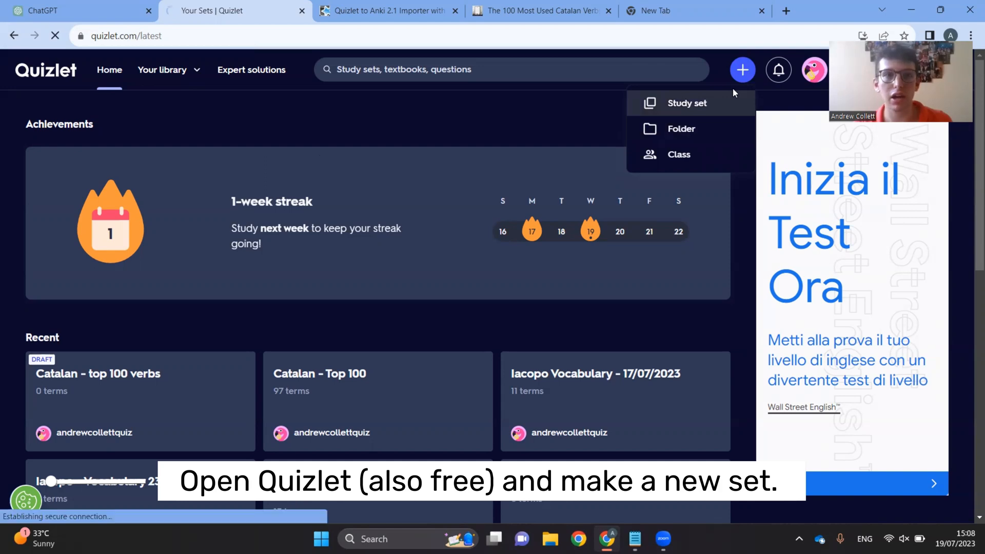
click(686, 103)
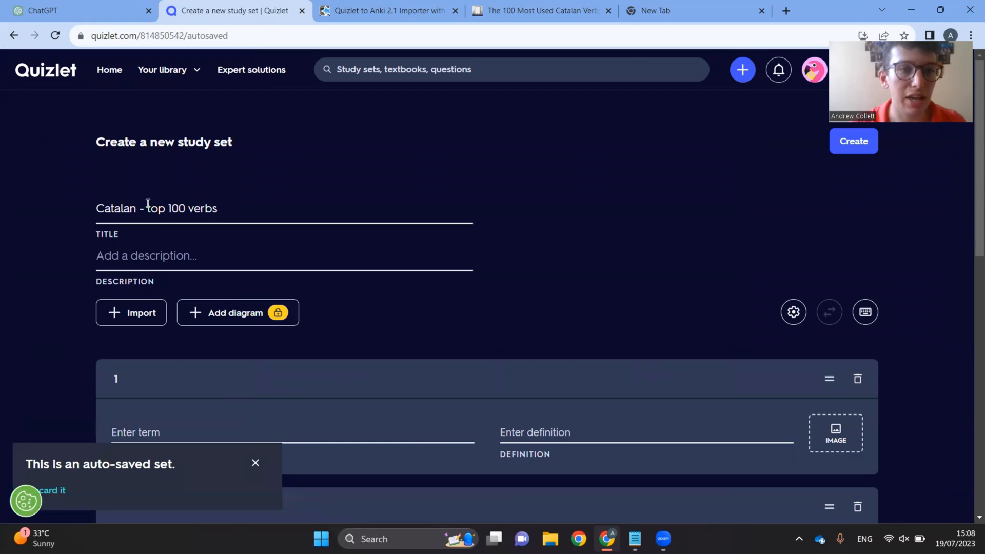
mouse_move(147, 338)
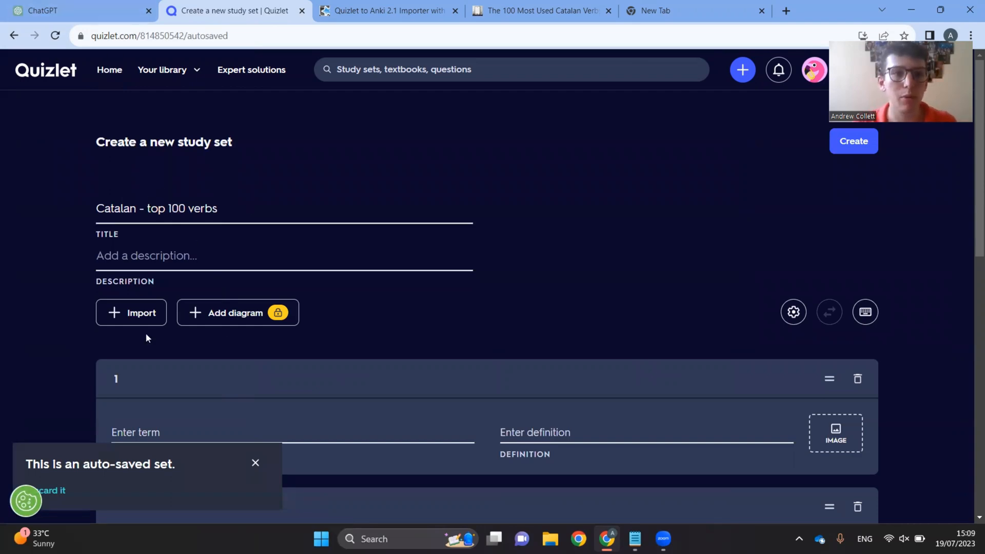
click(44, 11)
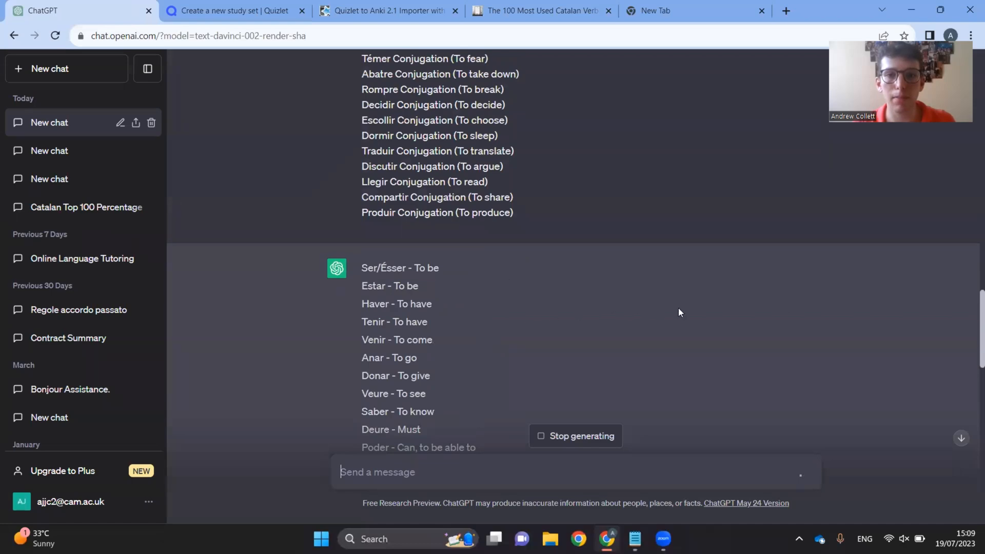
scroll(down, 3)
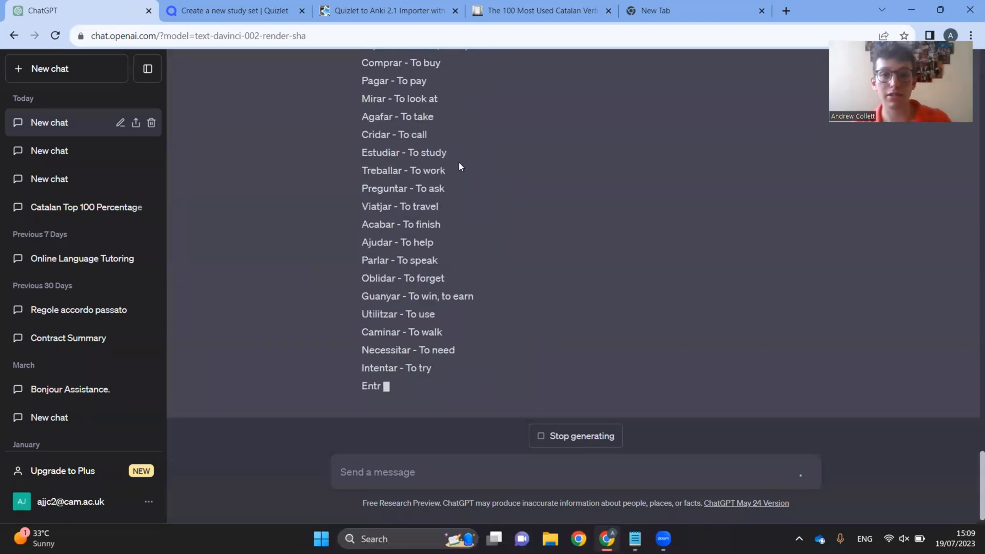
click(234, 10)
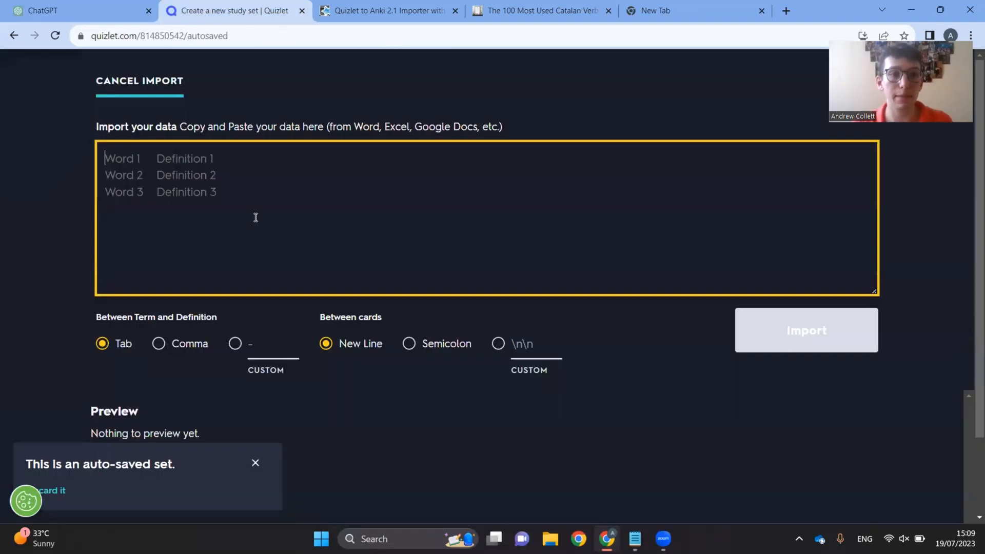
Paste ChatGPT's finished verb list into Quizlet's import box, previewing 100 cards.
click(72, 11)
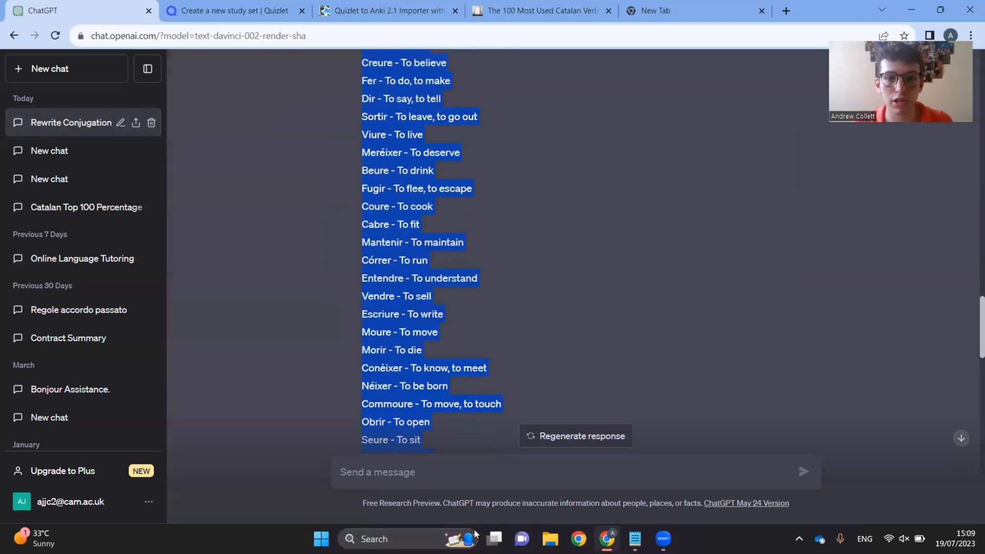
scroll(down, 3)
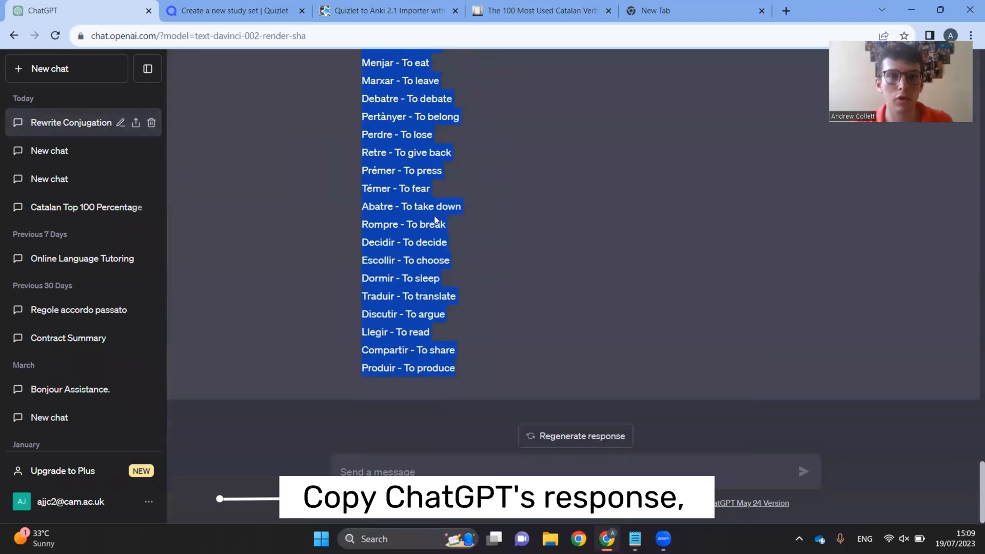
click(235, 11)
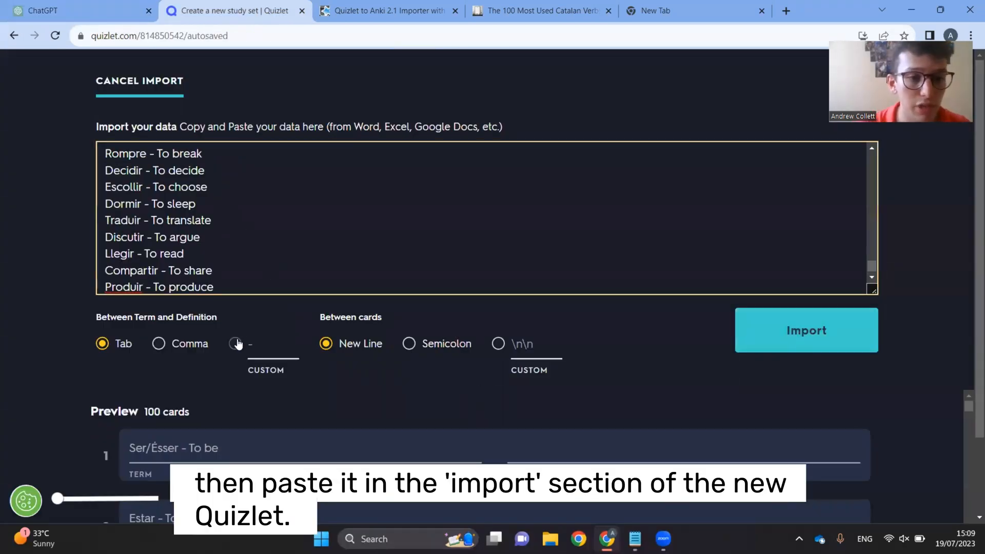
Import the 100 verbs with a custom '-' separator between term and English meaning.
click(235, 343)
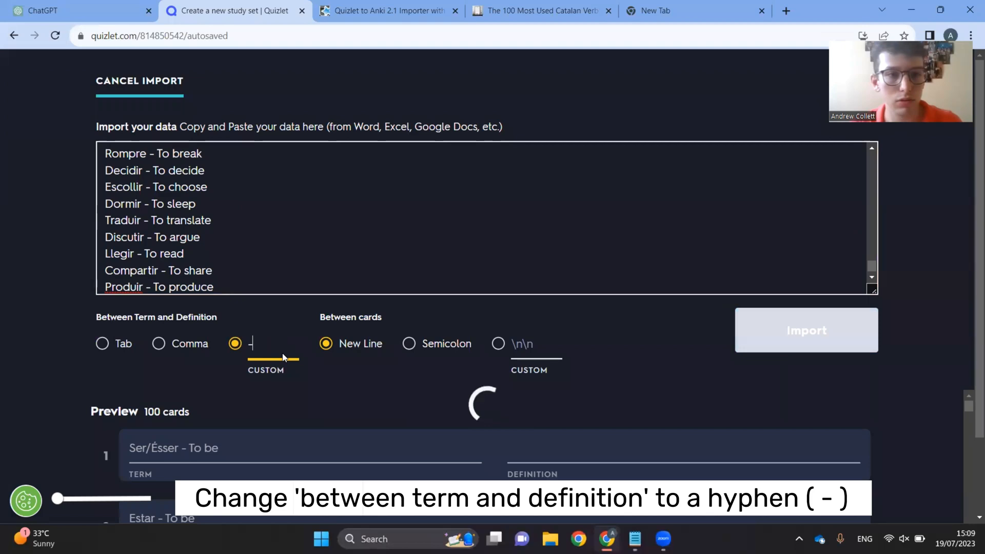
scroll(down, 3)
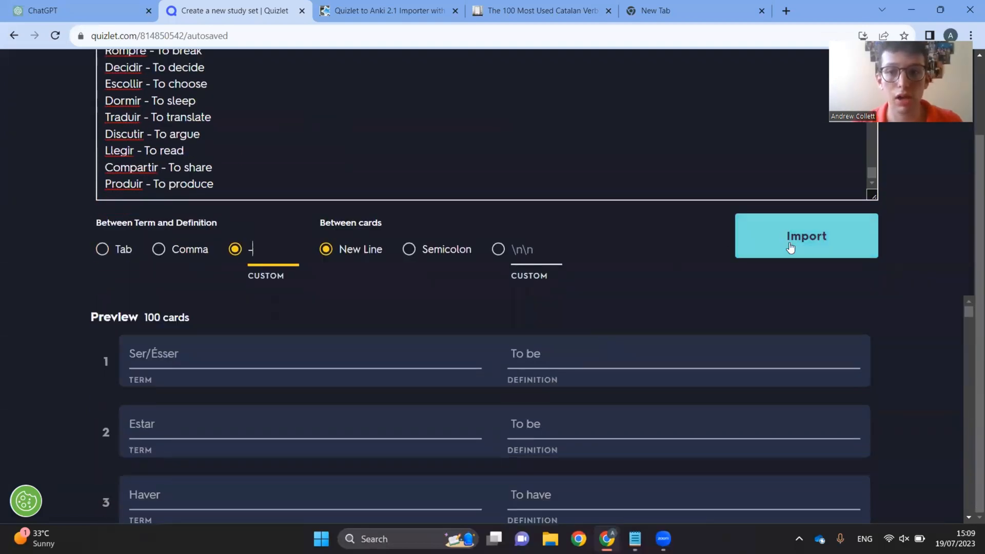
click(806, 236)
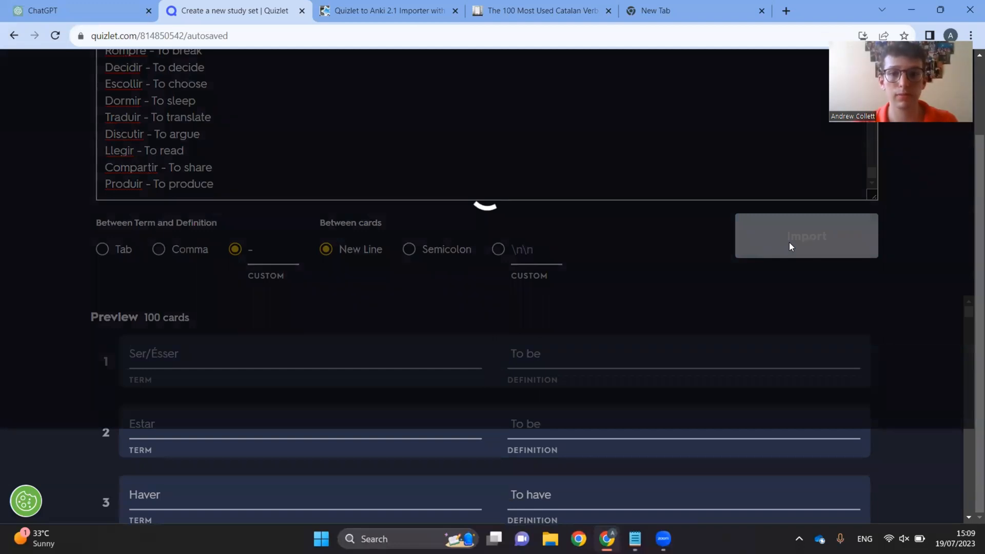
click(806, 235)
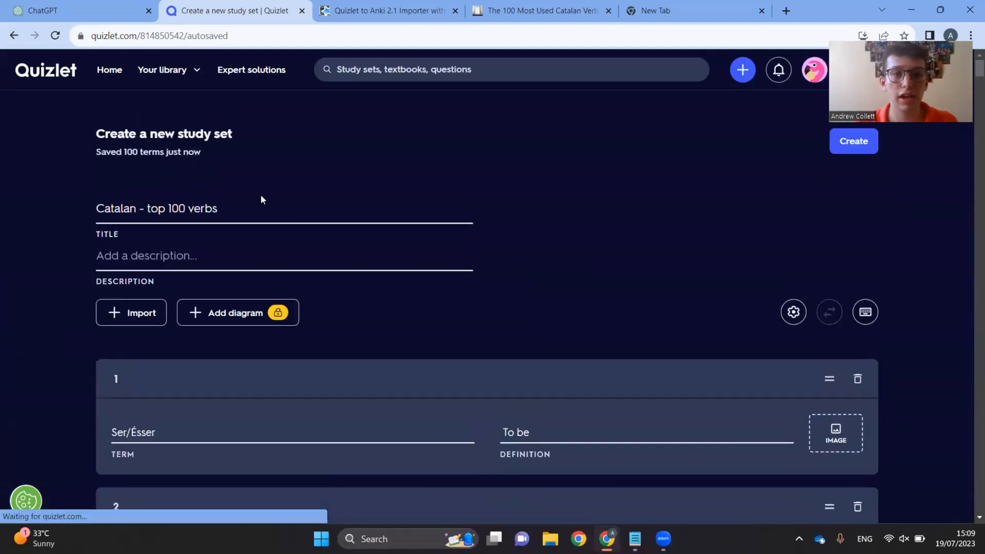
click(792, 313)
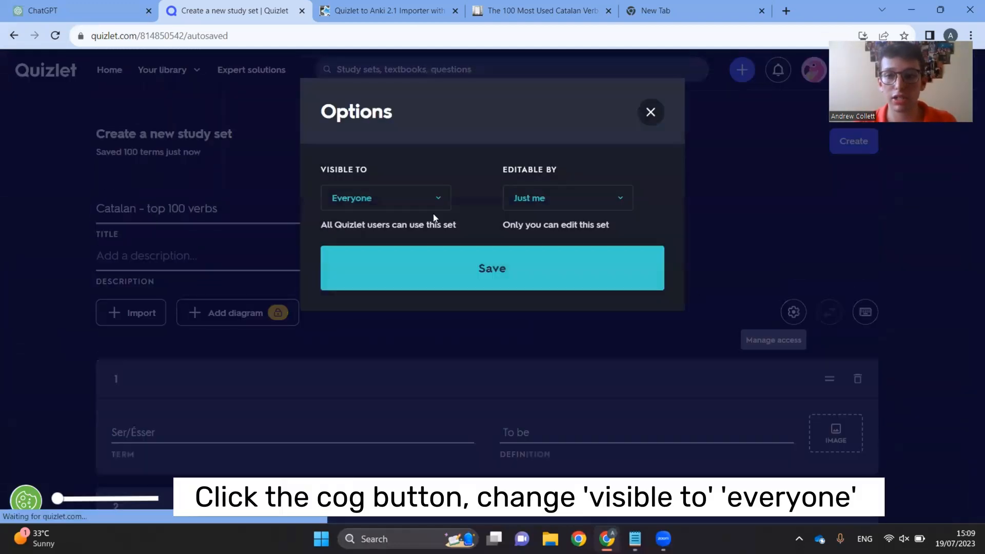
Choose a definition language and create the 100-term set, then view the importer add-on page.
click(492, 268)
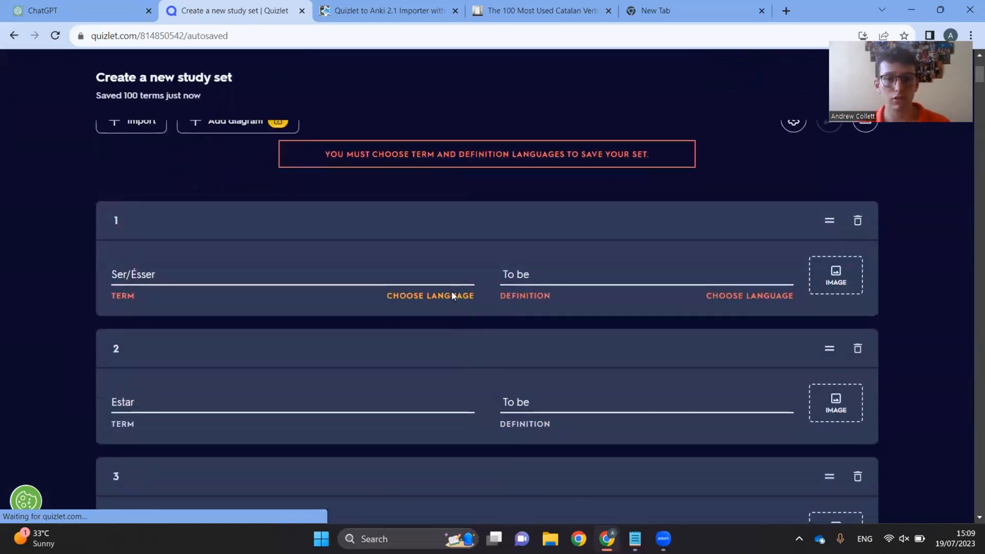
click(430, 295)
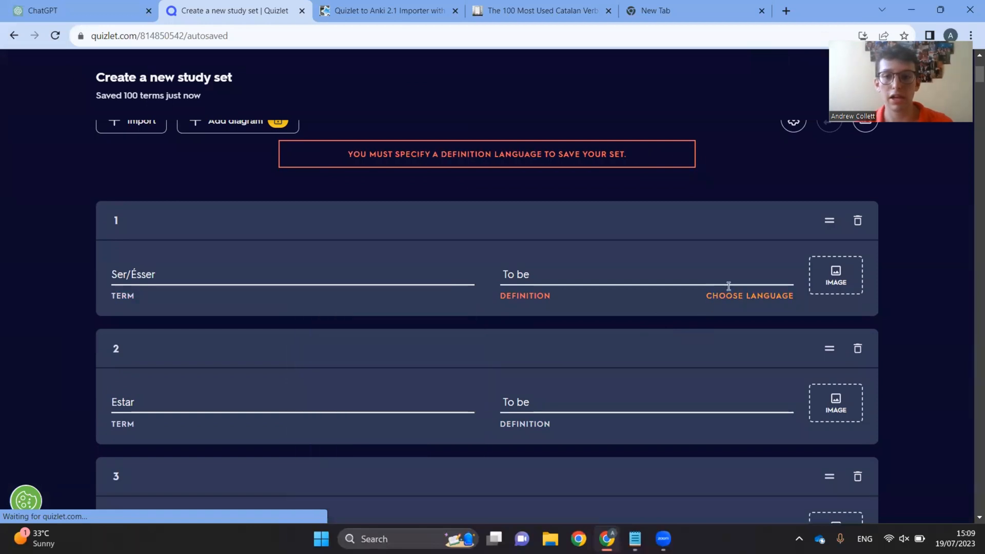
click(748, 295)
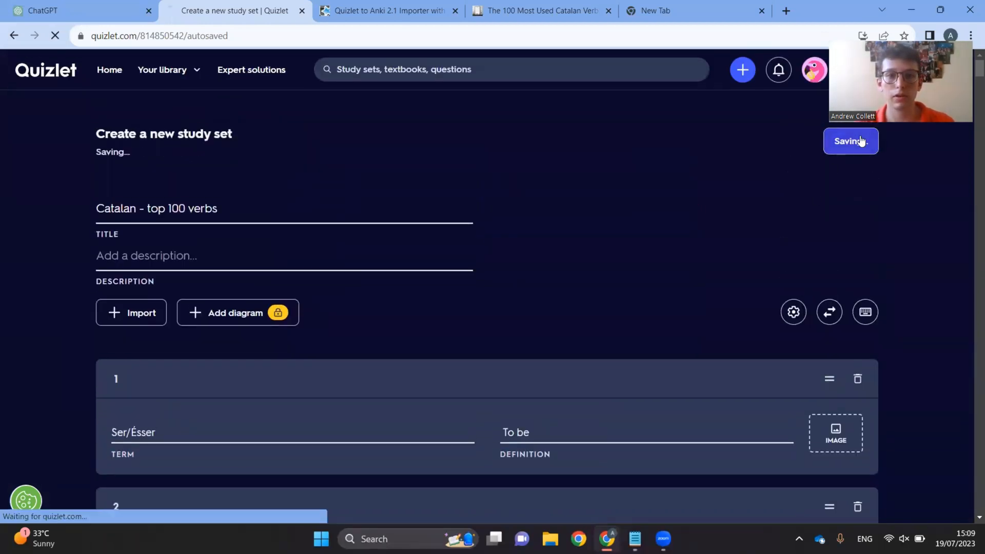
click(388, 11)
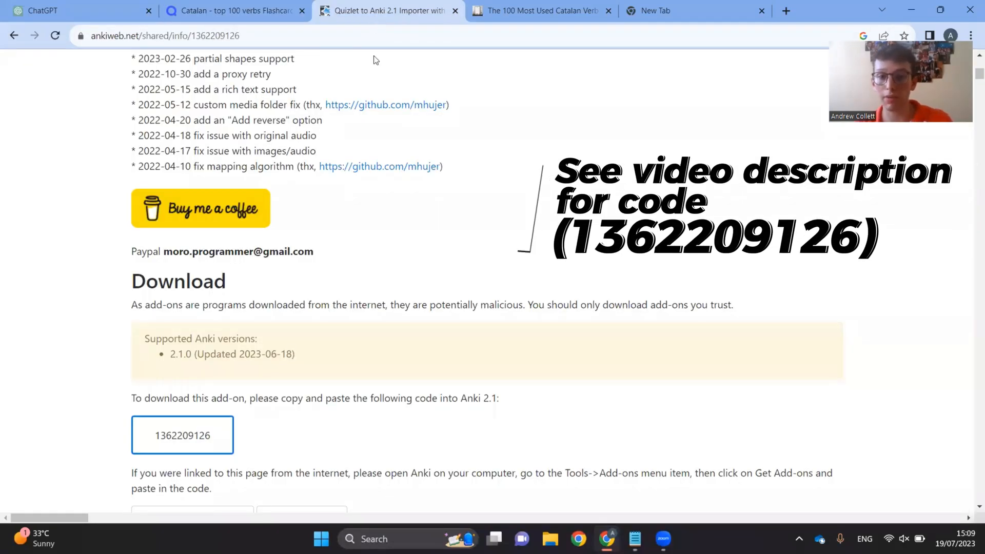
scroll(up, 3)
text(k)
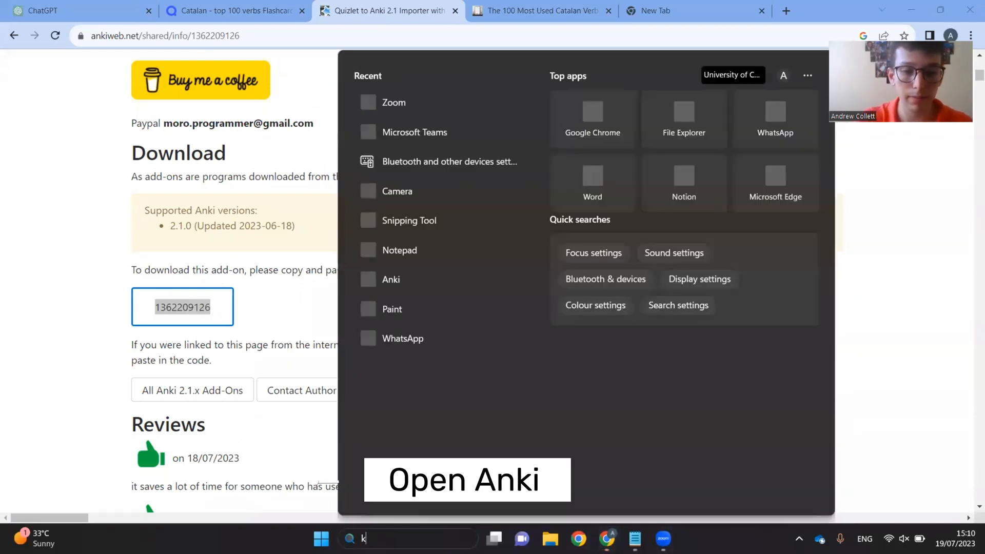
text(an)
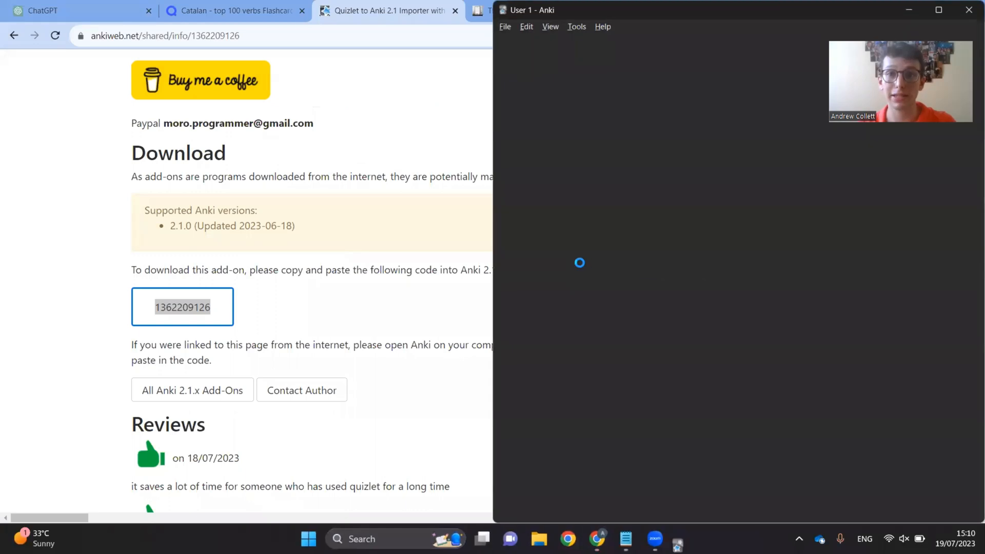
click(575, 26)
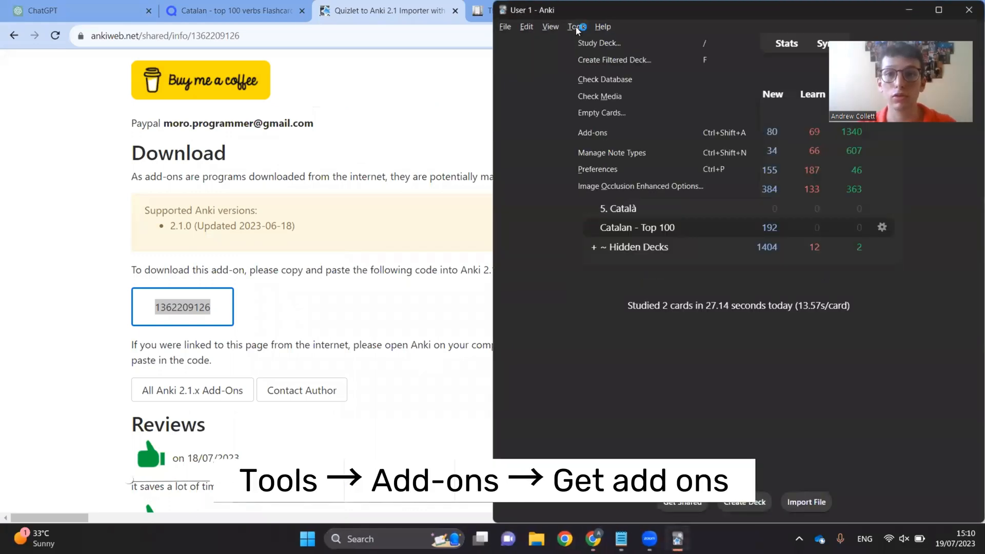
click(592, 132)
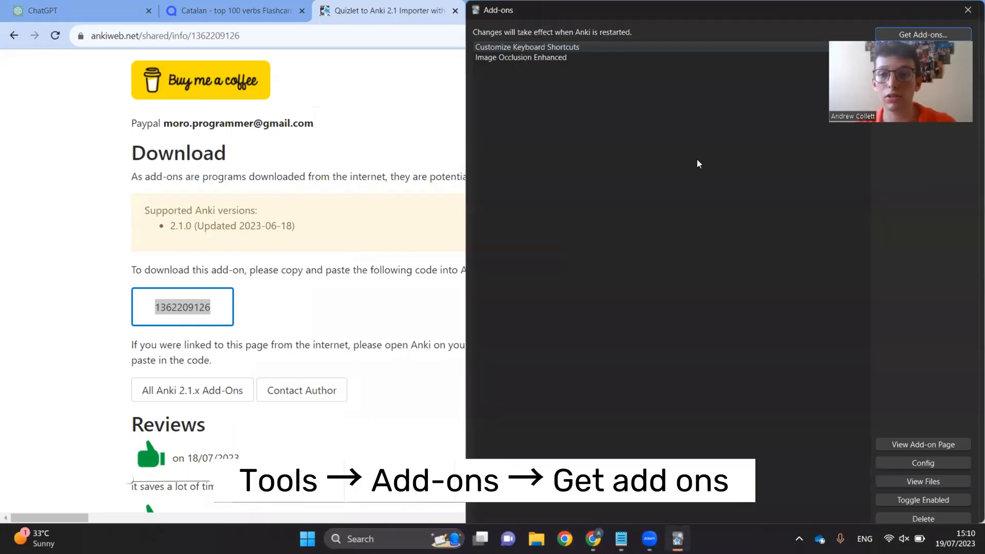
mouse_move(774, 154)
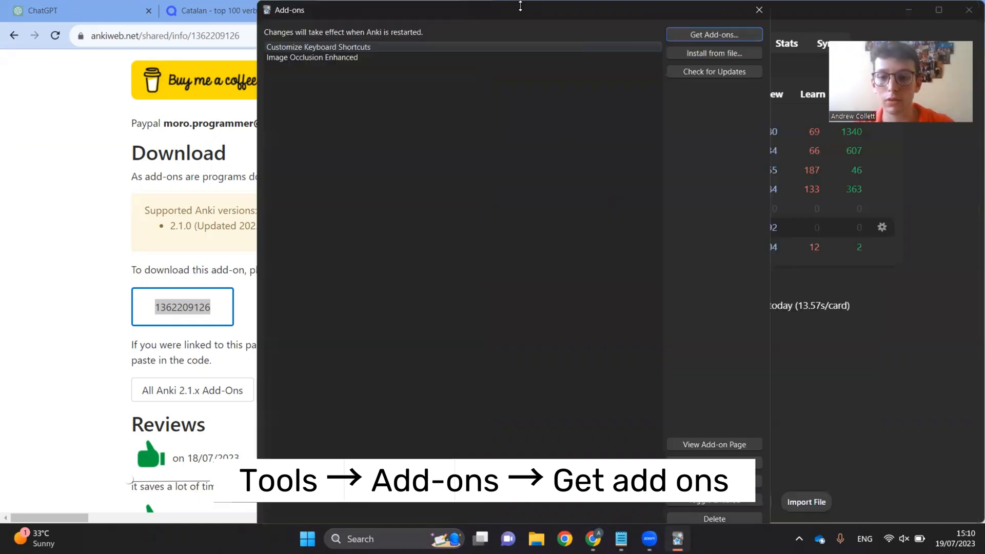
click(713, 35)
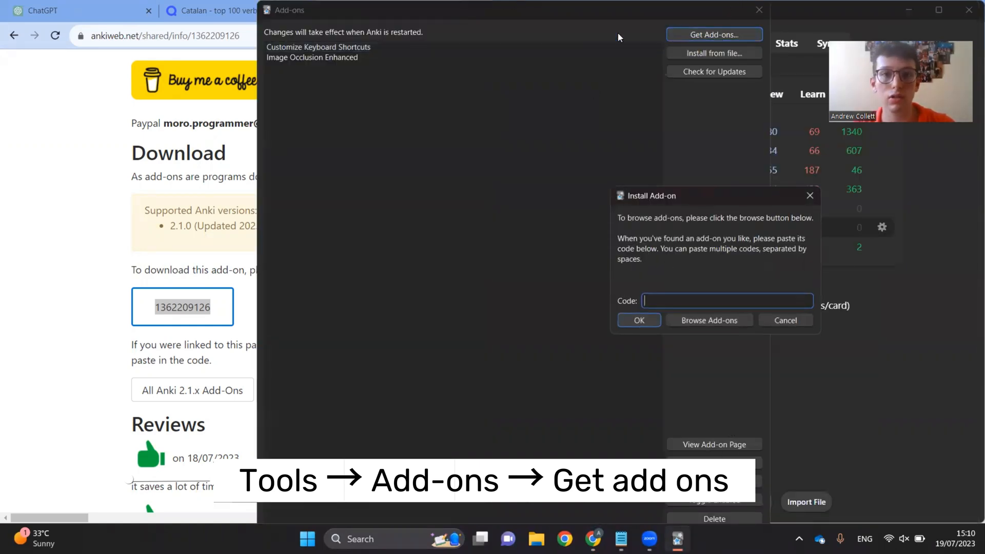
click(638, 320)
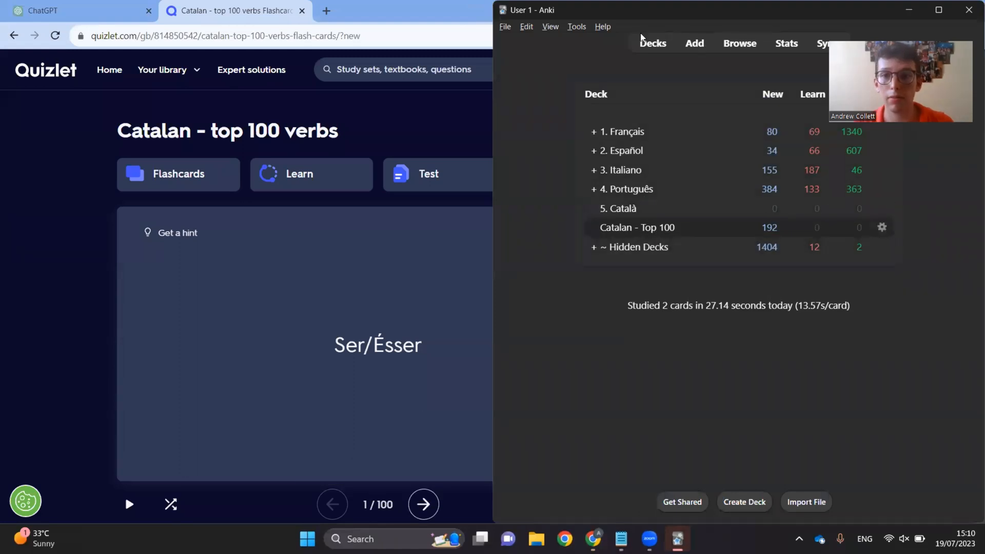
Import the Catalan verbs set via Tools > Import from Quizlet with reverse cards added.
click(575, 26)
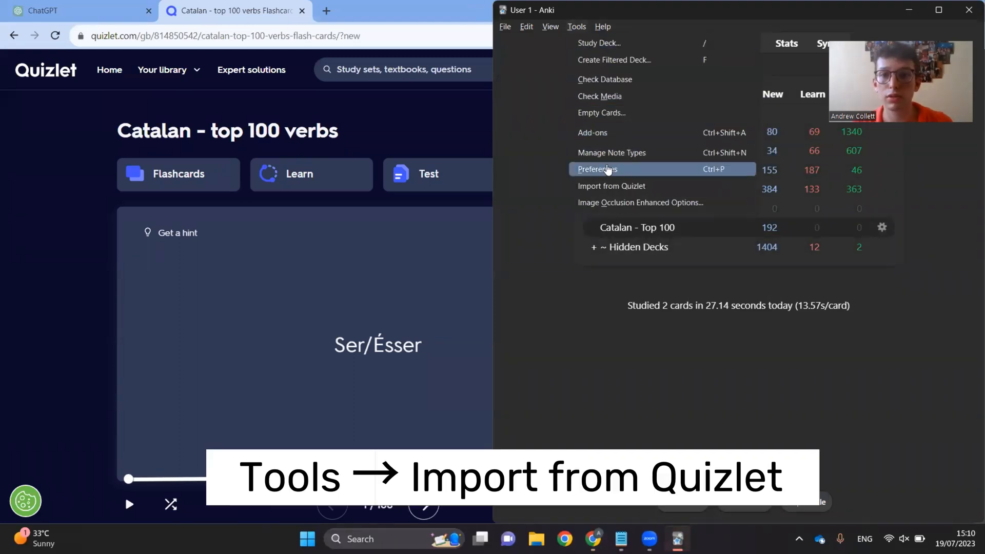
click(610, 186)
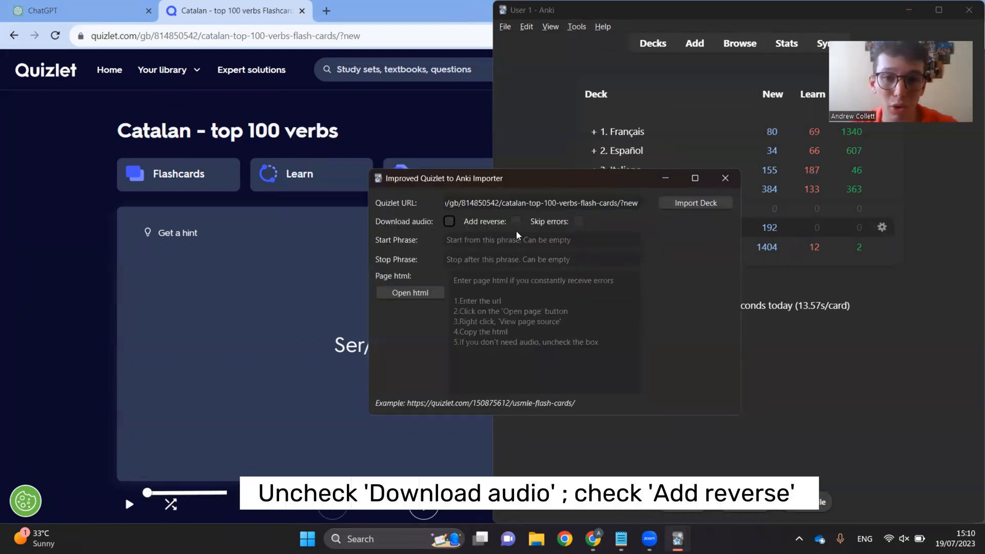
click(694, 202)
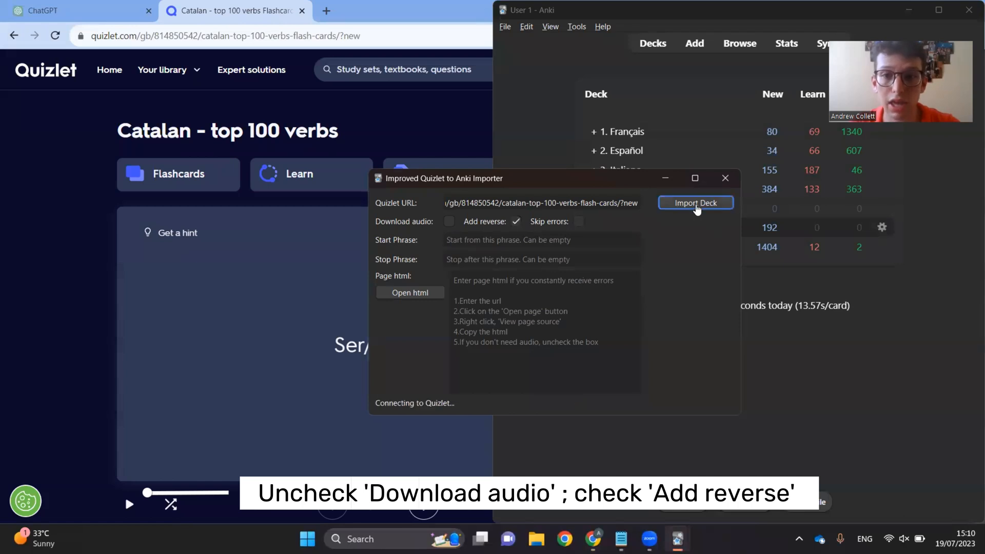
click(694, 203)
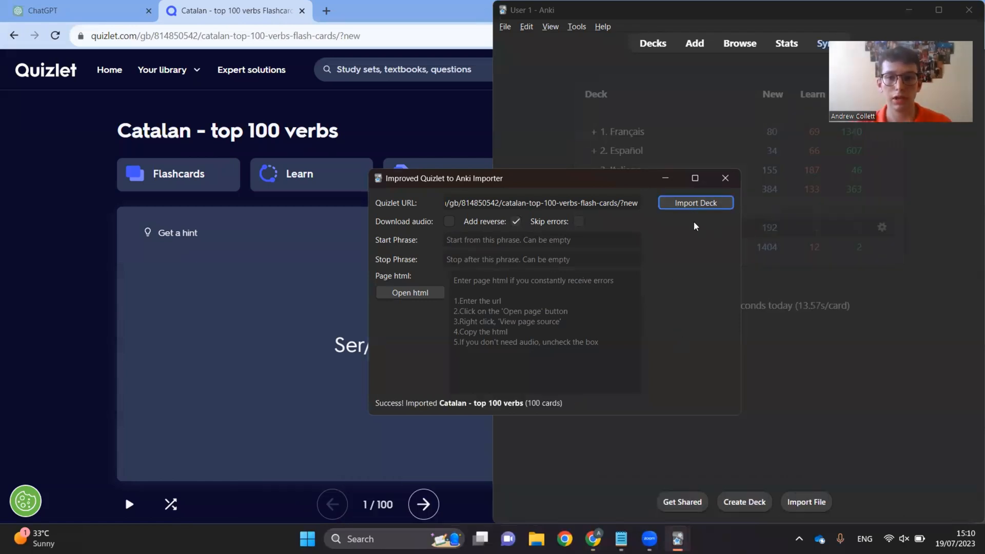
click(725, 178)
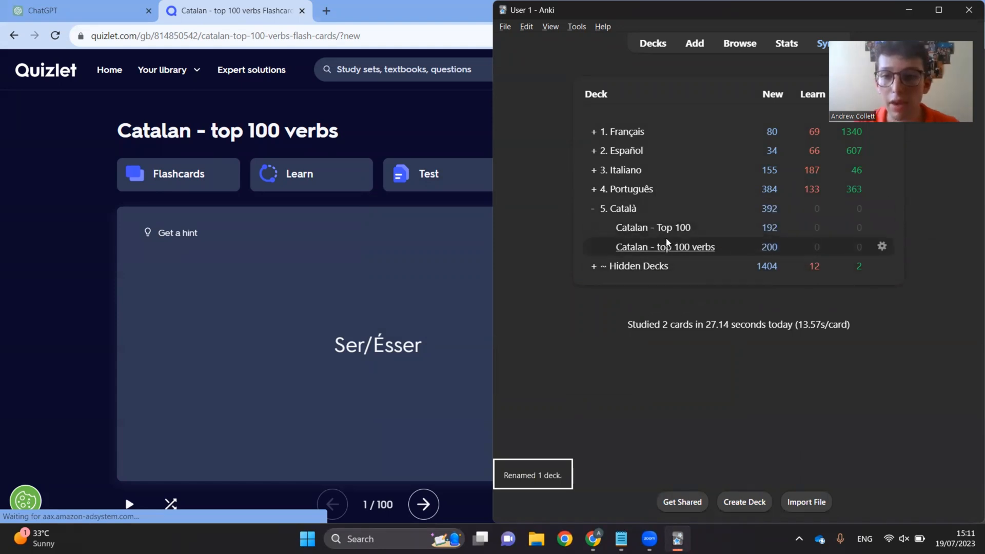
Open the deck maximised, begin studying, and reveal the answers for Eixir and Dur.
click(665, 247)
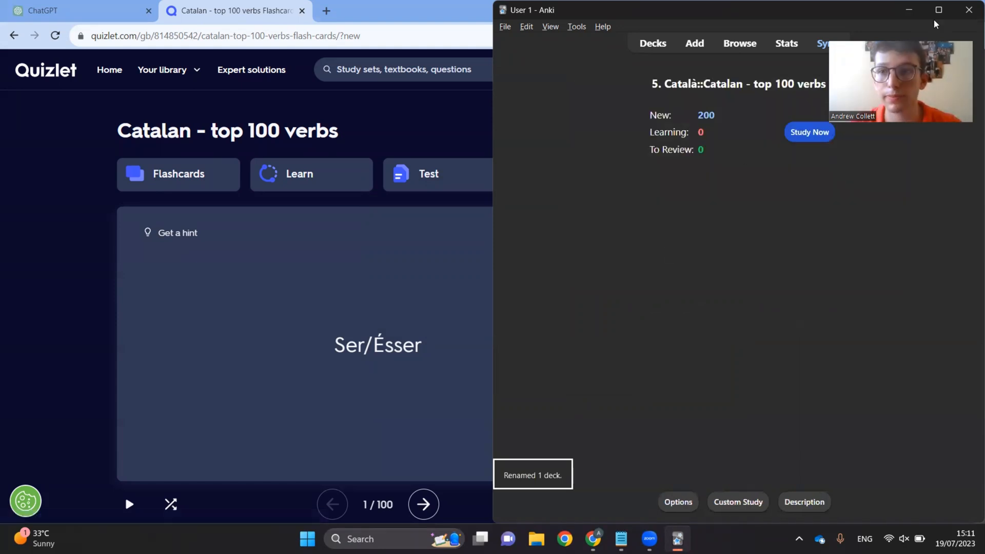
click(938, 9)
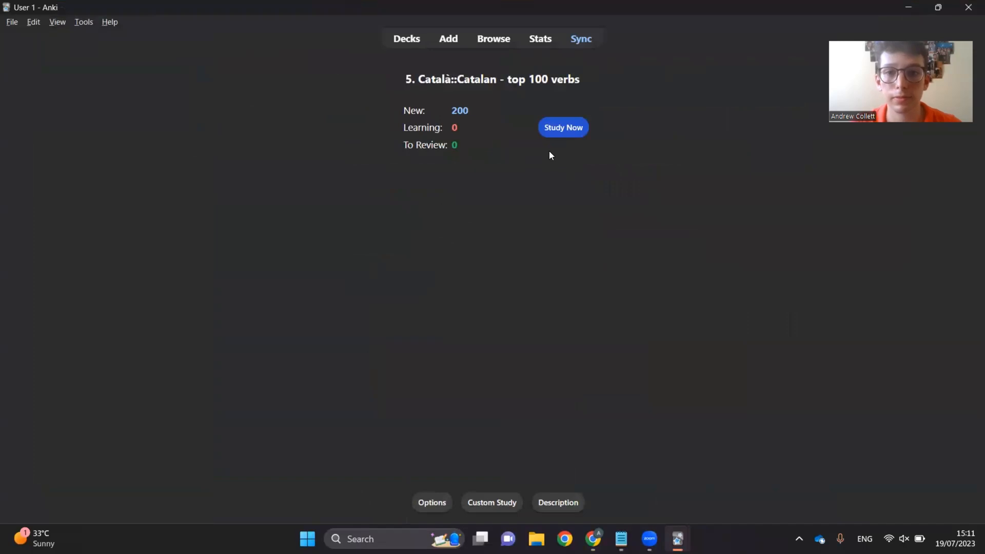
click(562, 127)
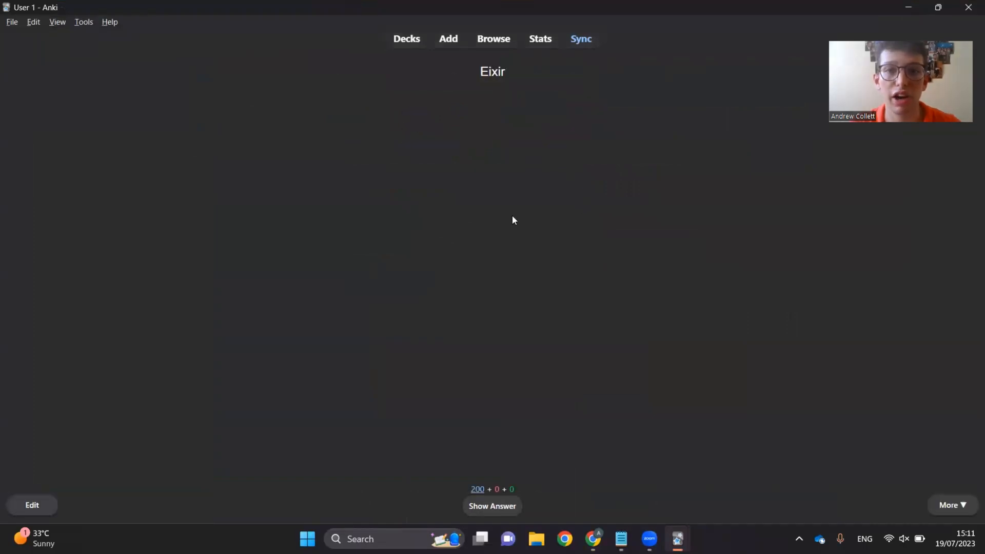
click(492, 506)
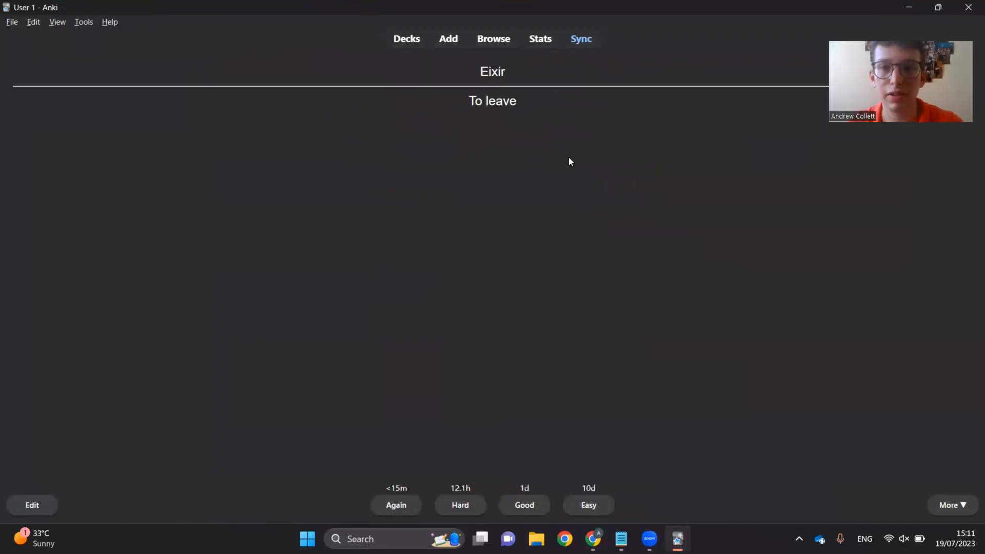
mouse_move(537, 177)
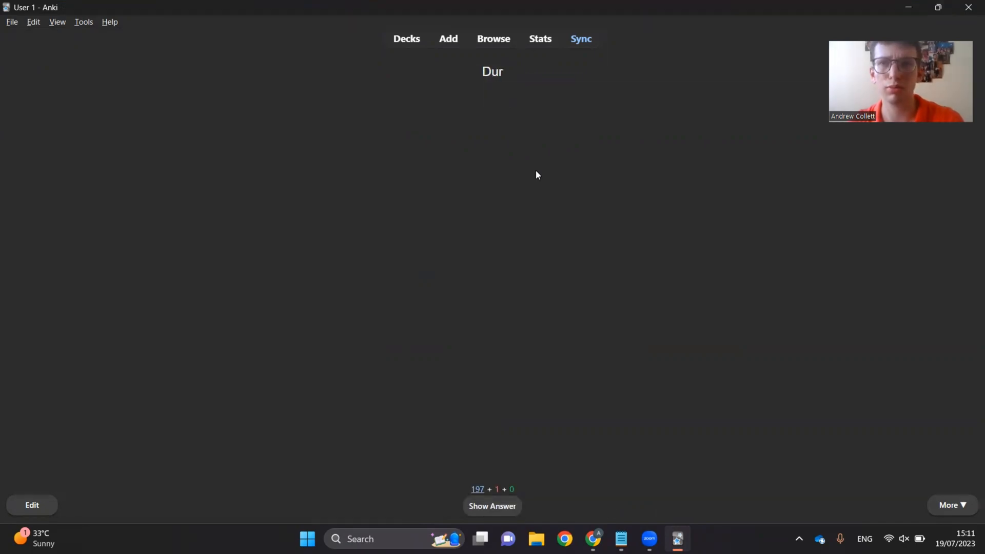
click(492, 505)
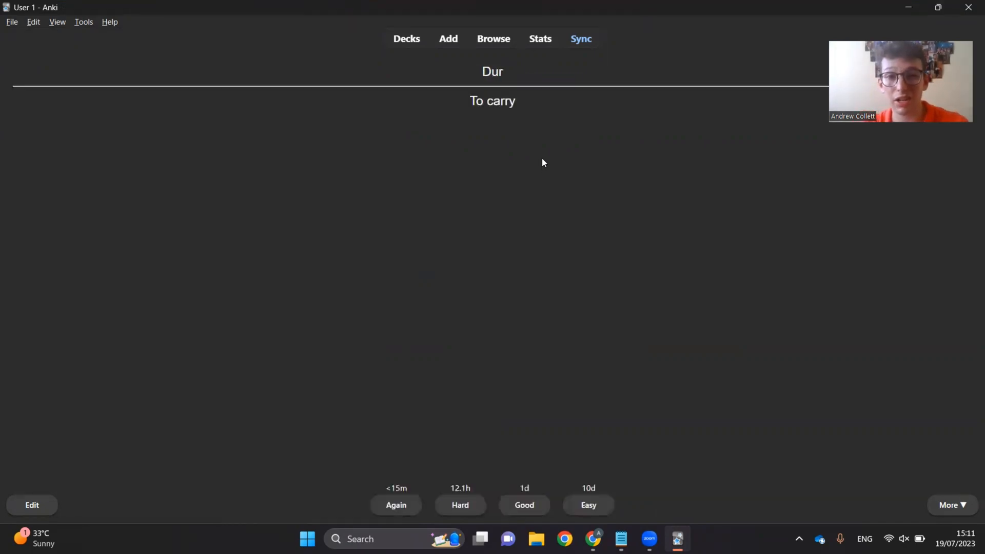